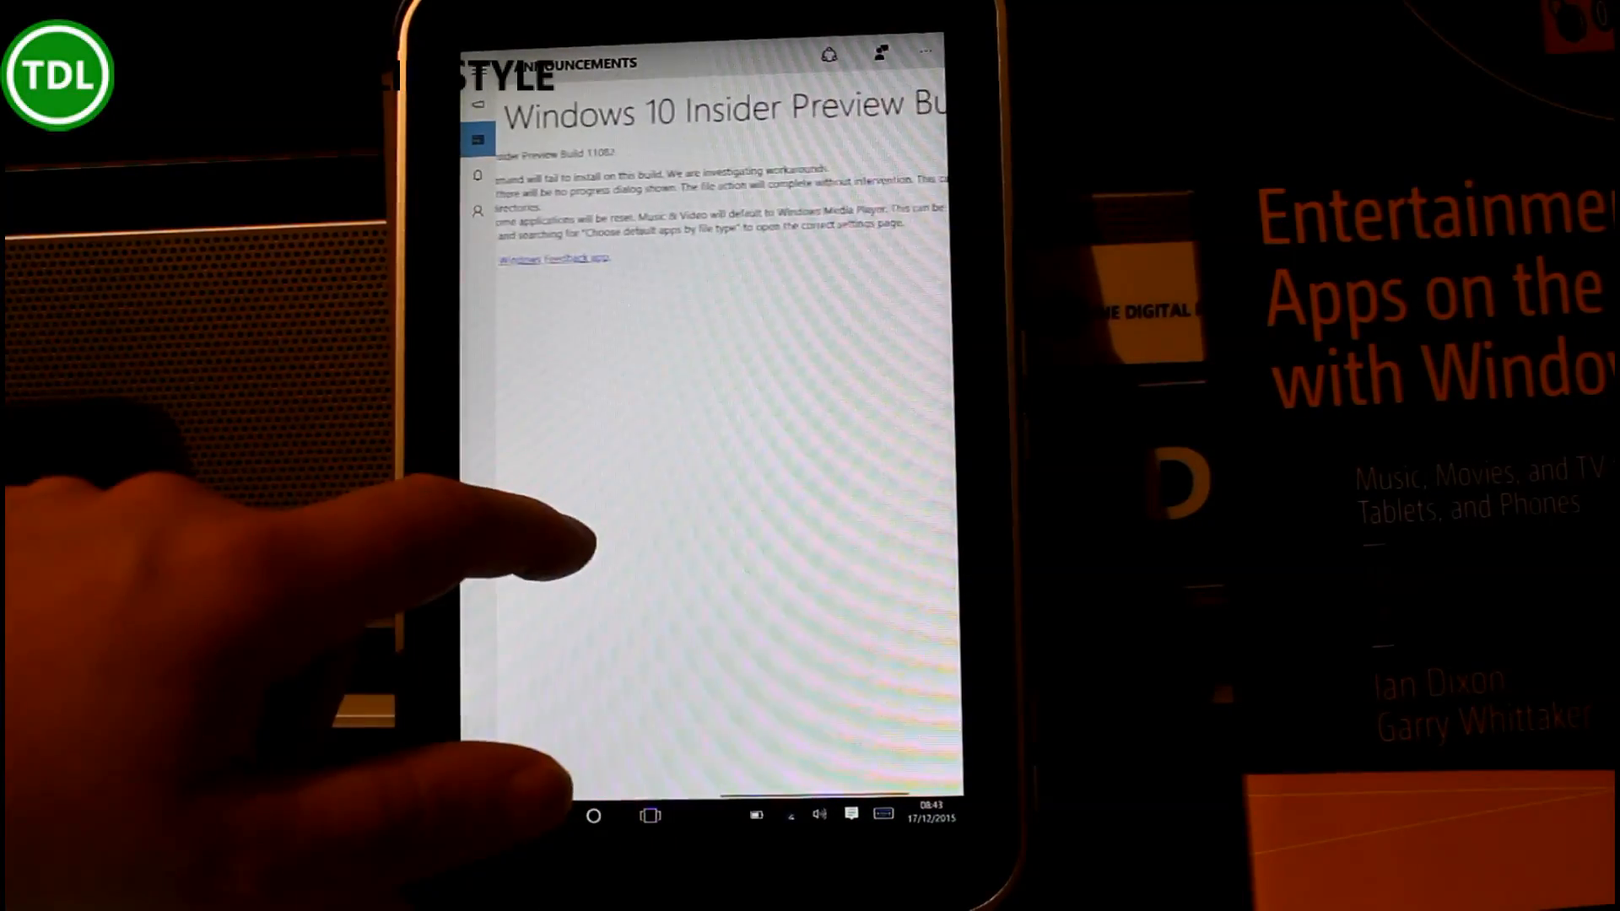
{"action": "scroll", "scroll_direction": "down", "scroll_amount": 3}
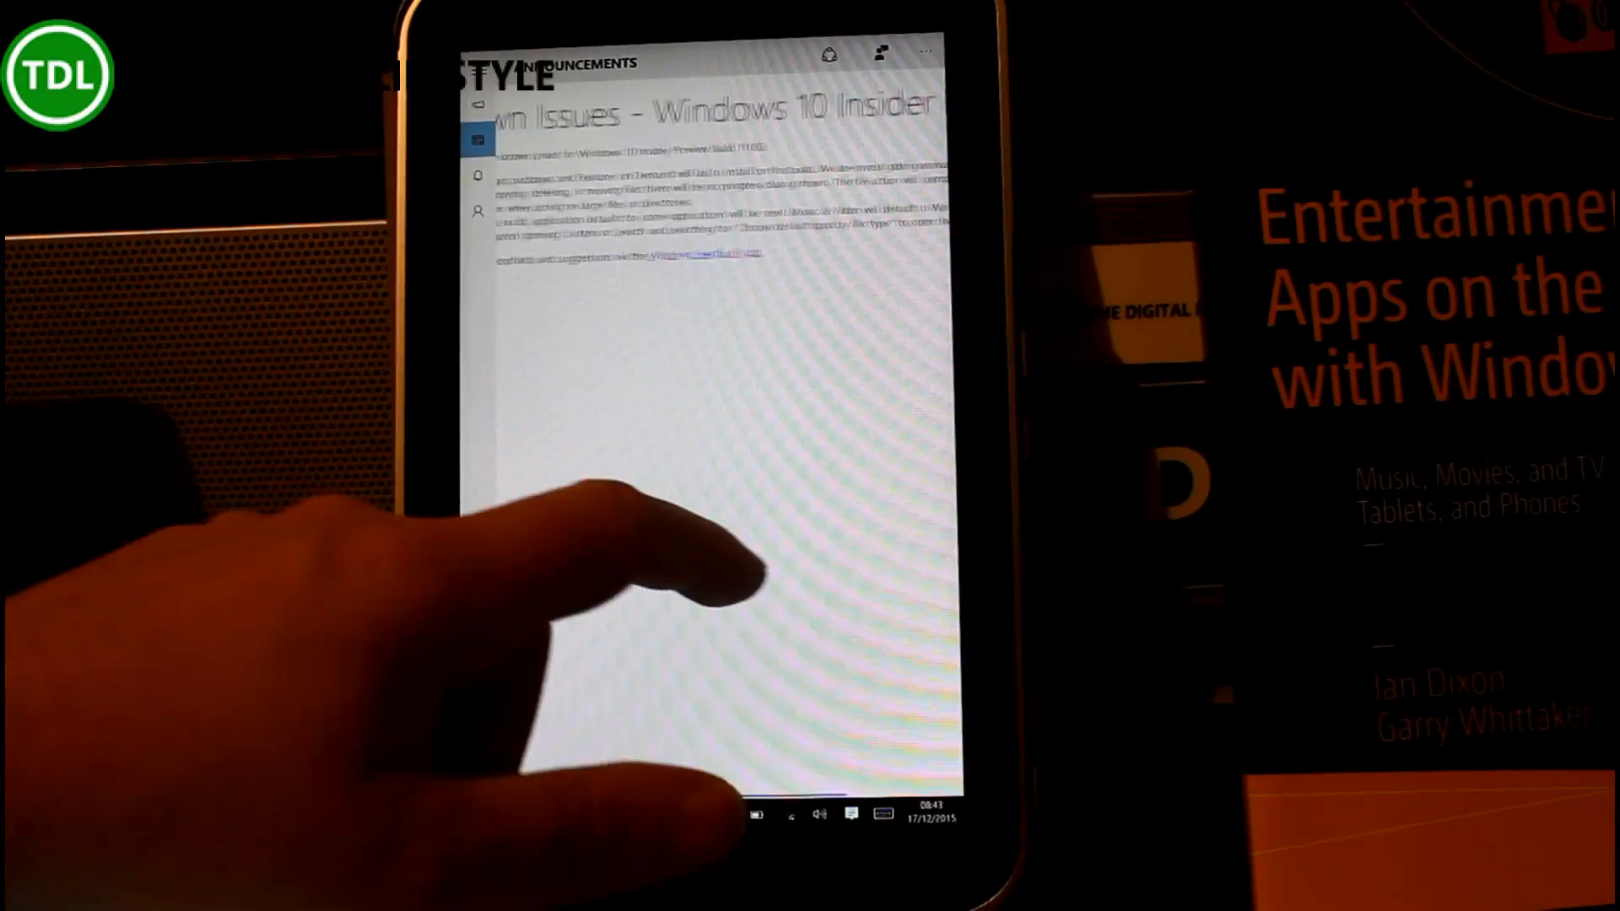